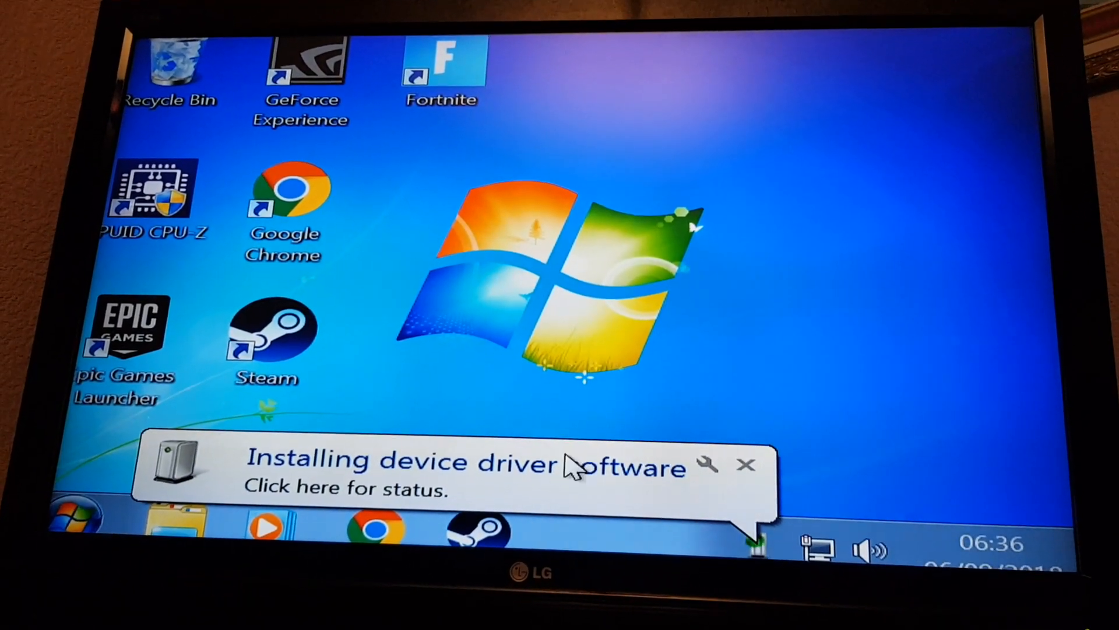
- Bring up the System information page showing Windows 7 Professional SP1 while the driver installs
{"action": "left_click", "coordinate": [464, 474]}
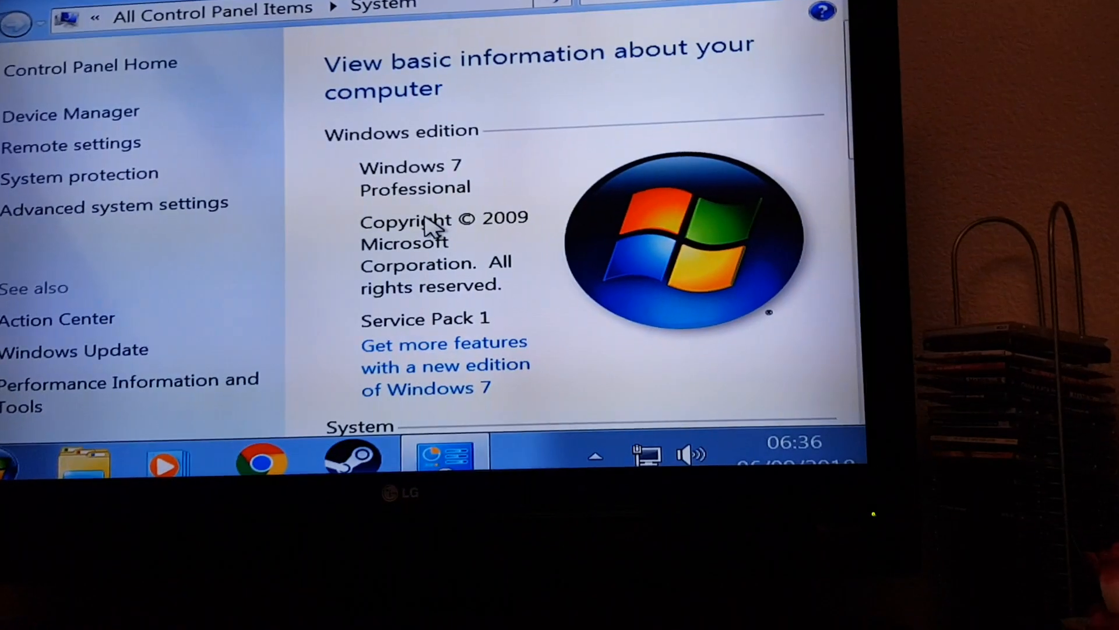
{"action": "scroll", "scroll_direction": "down", "scroll_amount": 3}
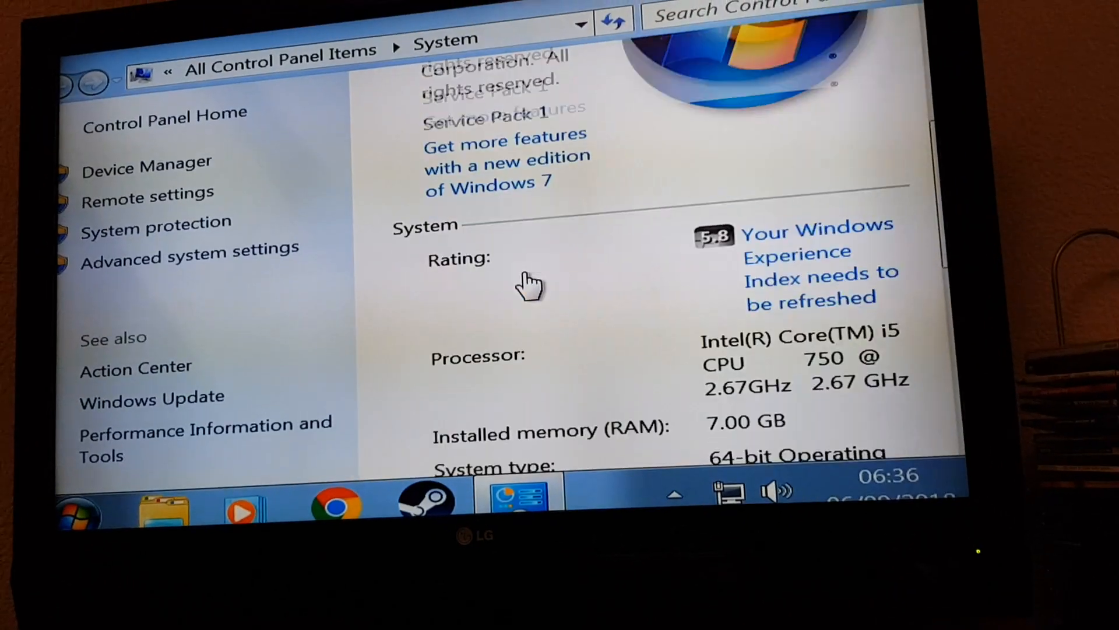
{"action": "scroll", "scroll_direction": "down", "scroll_amount": 3}
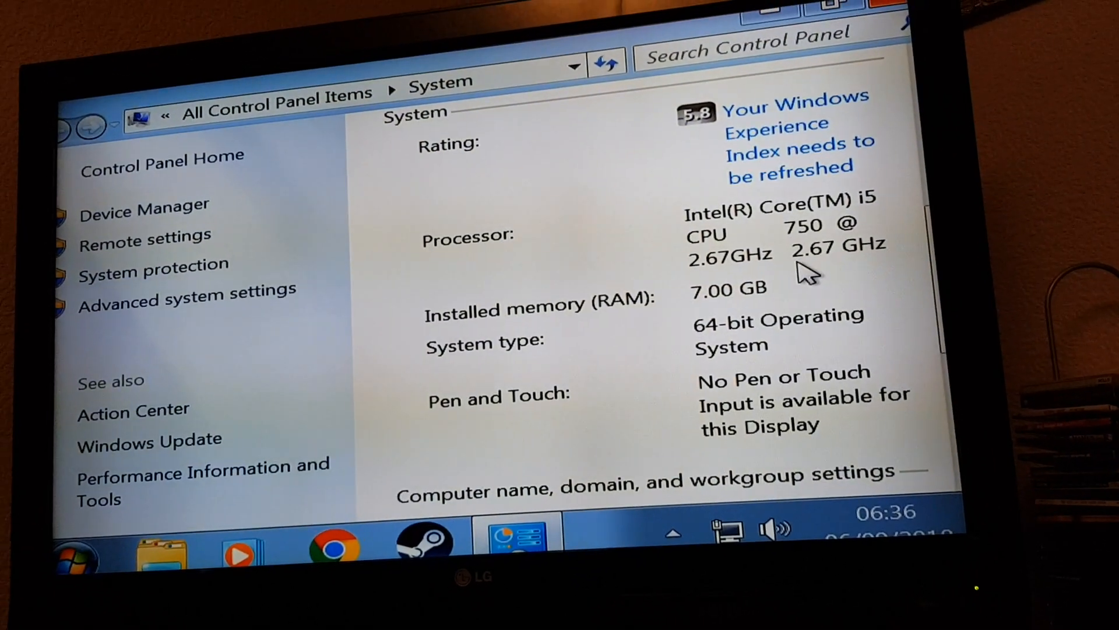
{"action": "scroll", "scroll_direction": "down", "scroll_amount": 3}
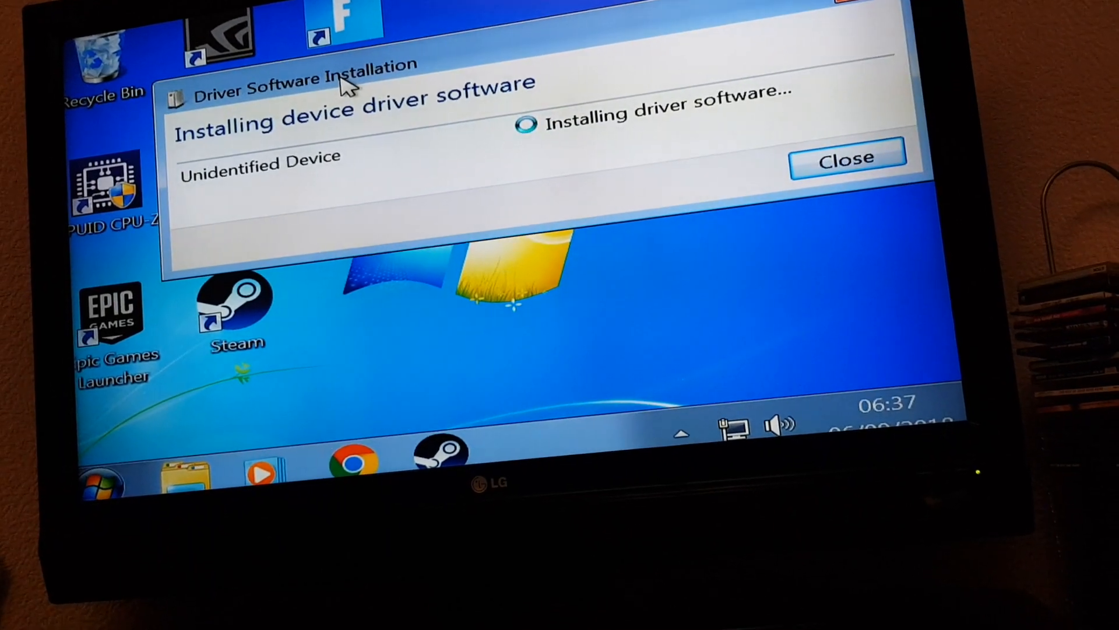
- Dismiss the Driver Software Installation progress window before launching CPU-Z
{"action": "left_click", "coordinate": [848, 158]}
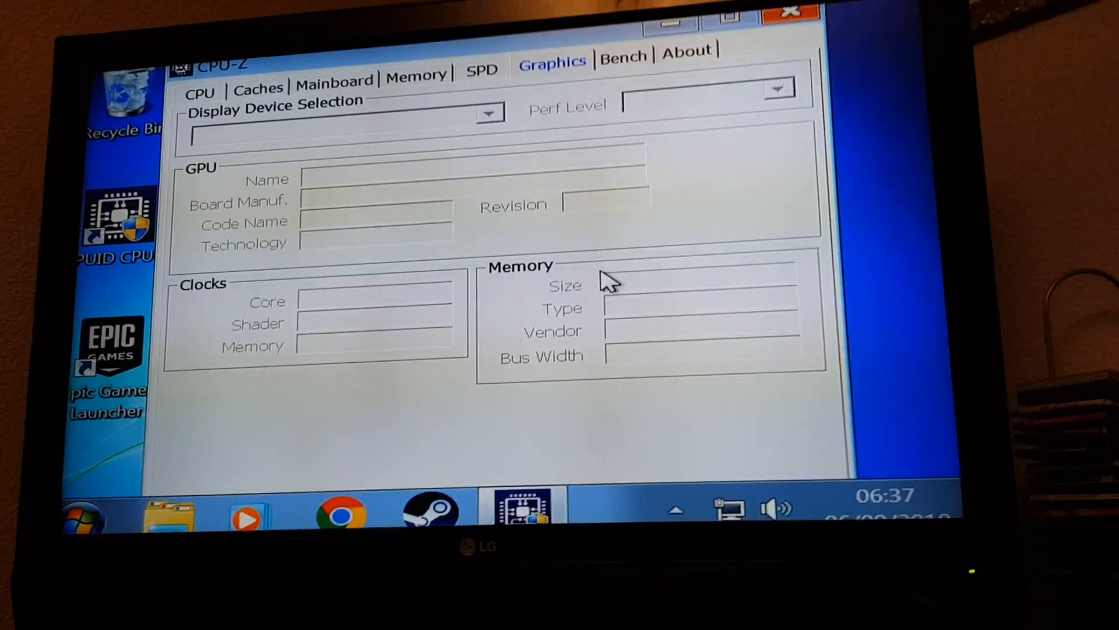
- Tour the SPD, CPU, Caches, Mainboard, Graphics and Bench details, ending on the Core i5 750
{"action": "left_click", "coordinate": [480, 69]}
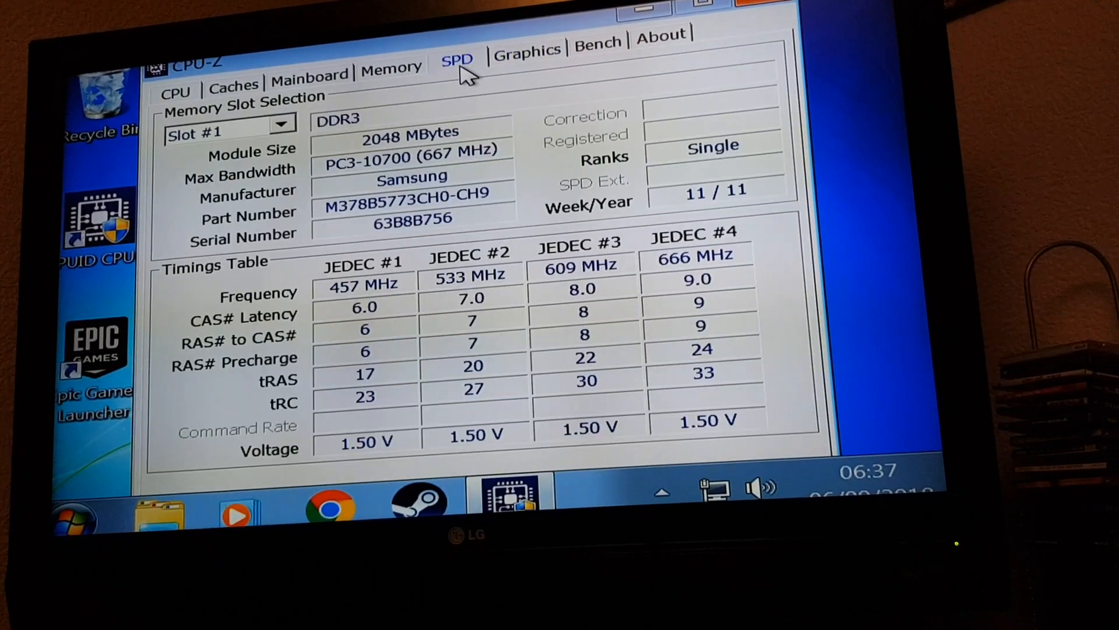
{"action": "left_click", "coordinate": [309, 72]}
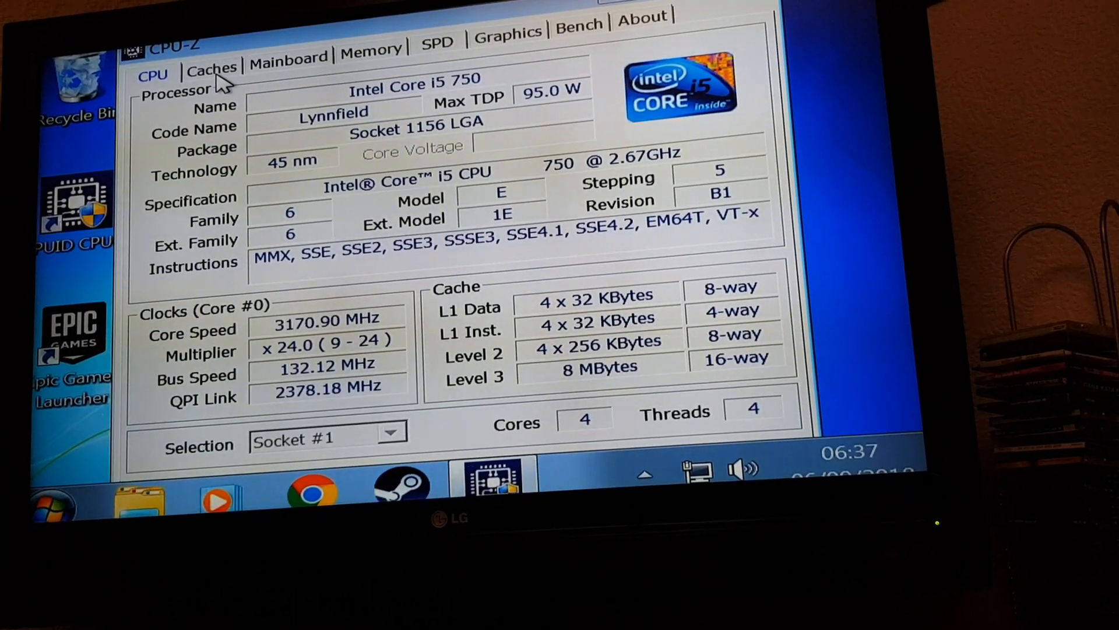
{"action": "left_click", "coordinate": [212, 67]}
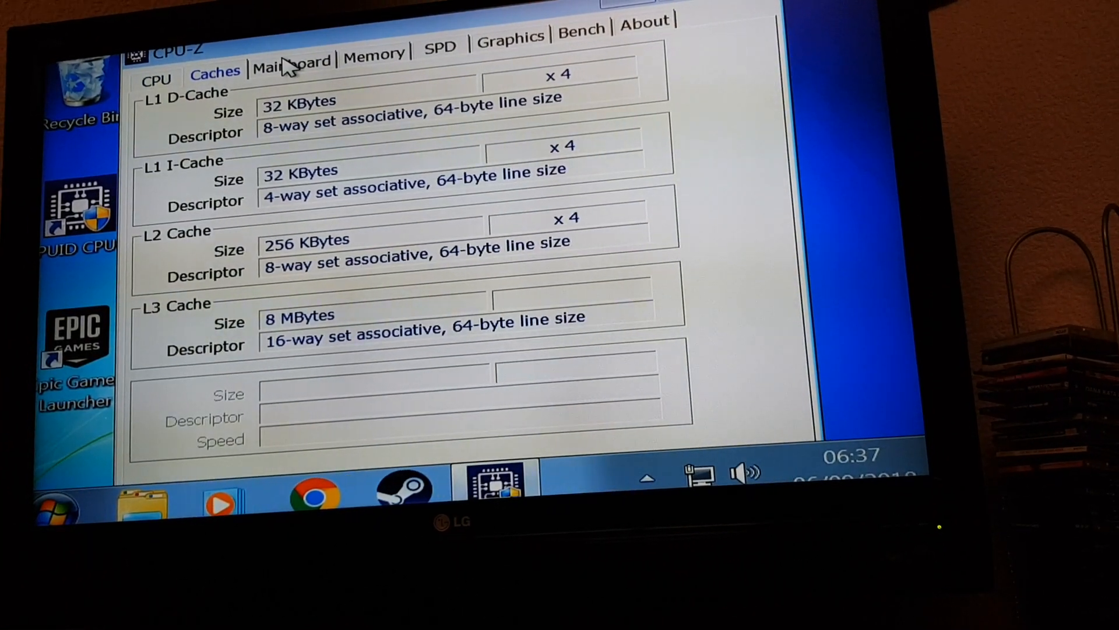
{"action": "left_click", "coordinate": [374, 54]}
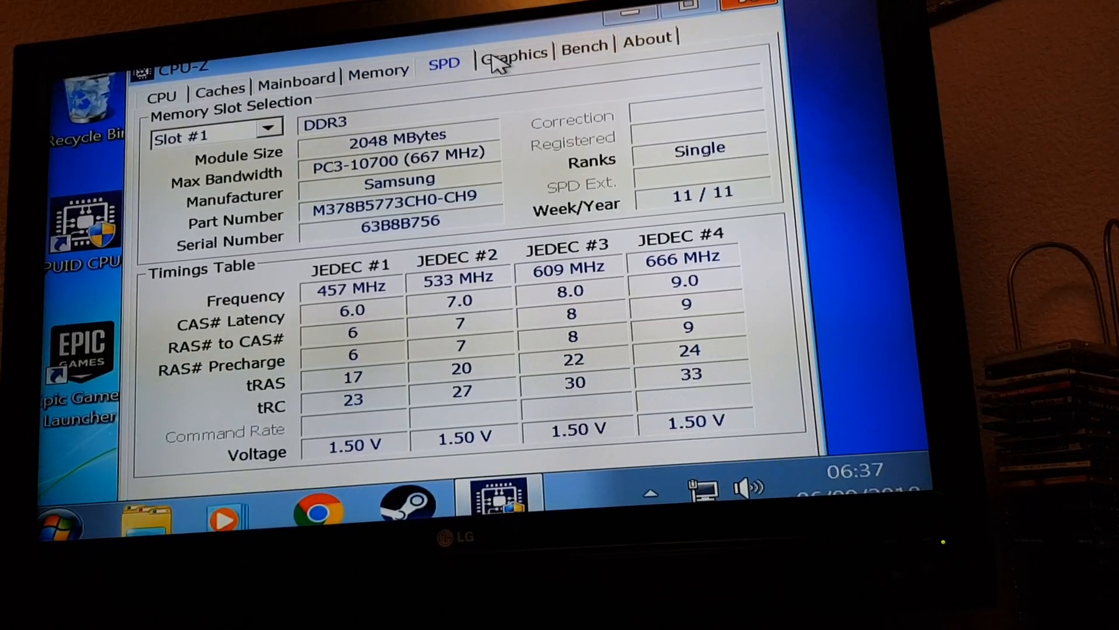
{"action": "left_click", "coordinate": [520, 52]}
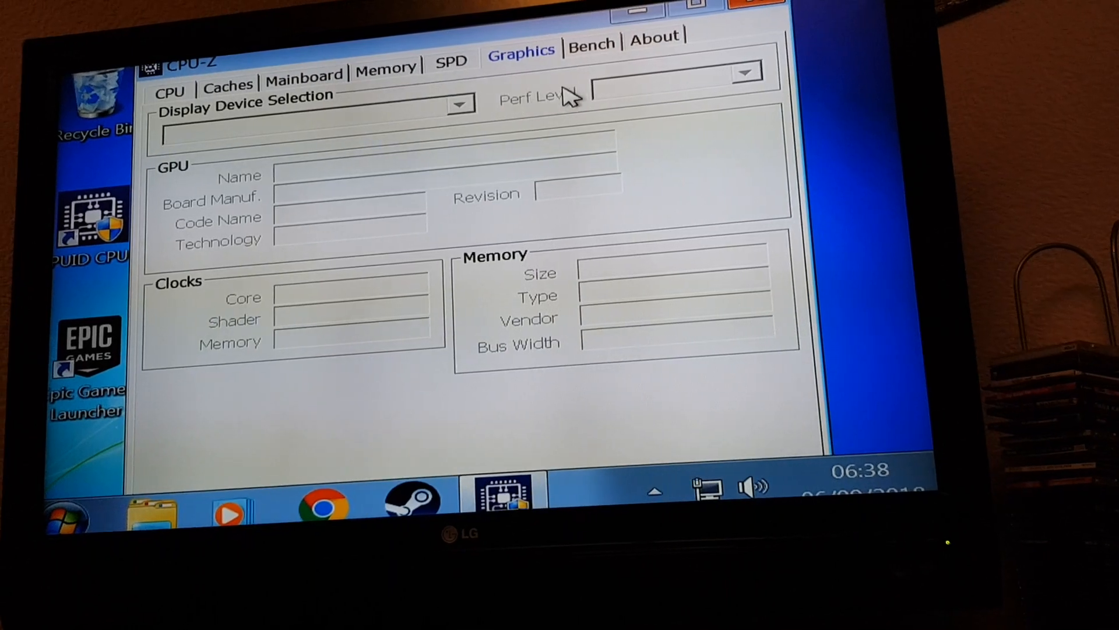
{"action": "left_click", "coordinate": [595, 37]}
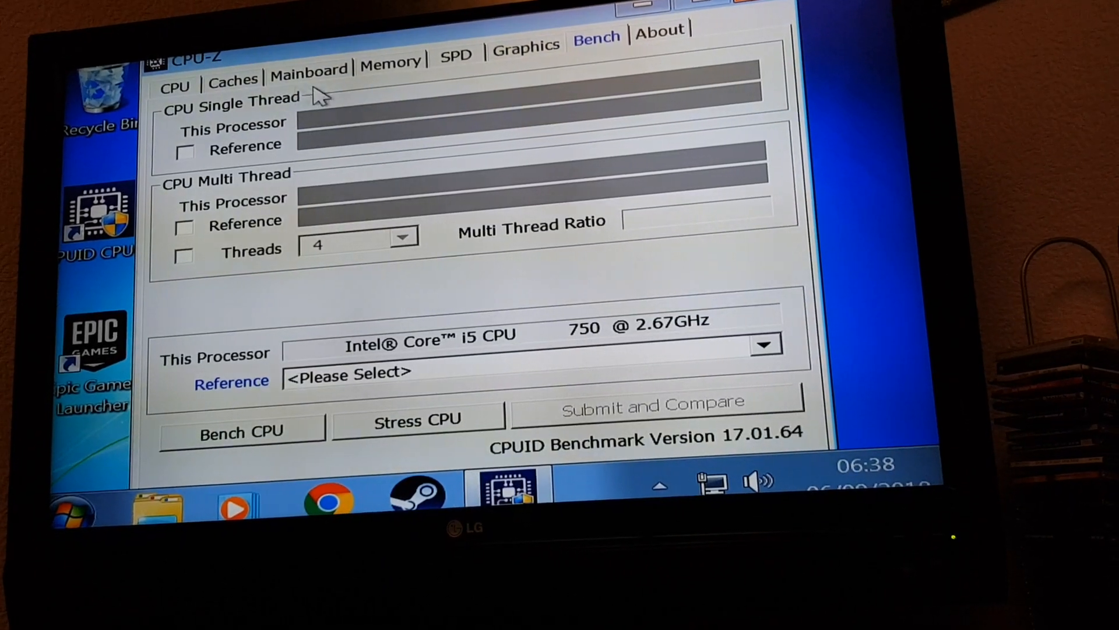
{"action": "left_click", "coordinate": [173, 69]}
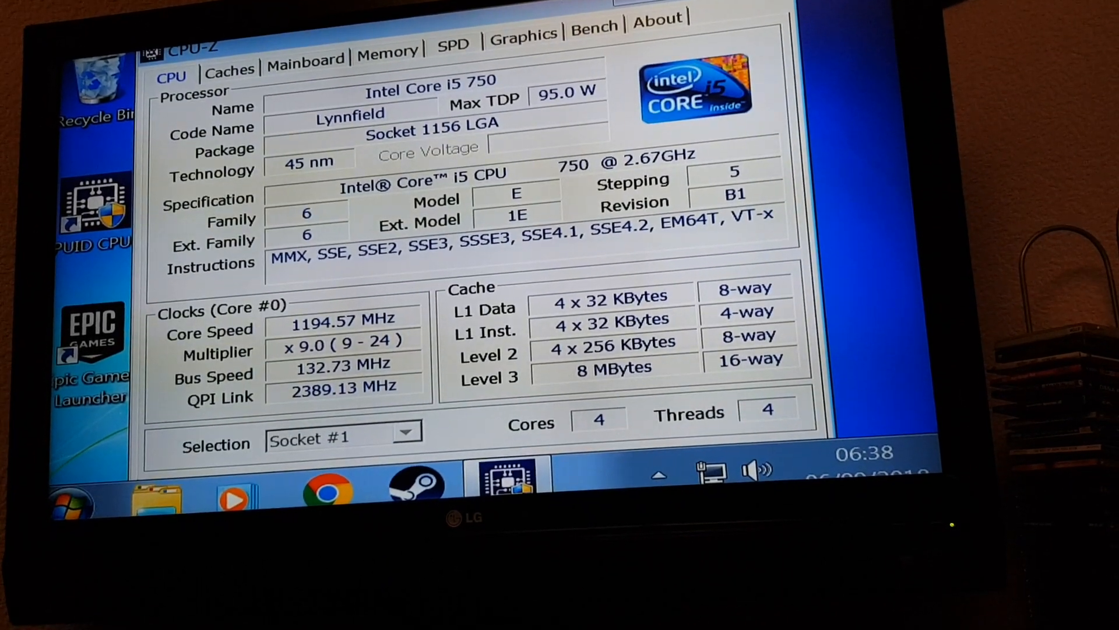
- Dismiss the 'device is ready' report for the GeForce GT 1030 and restart the computer now
{"action": "left_click", "coordinate": [69, 501]}
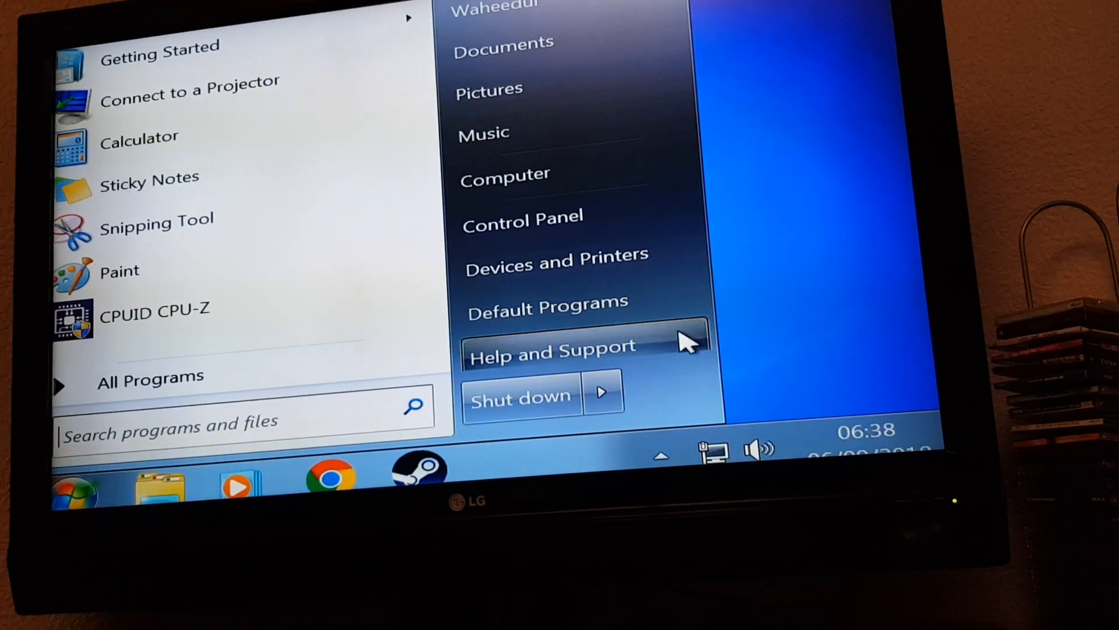
{"action": "left_click", "coordinate": [603, 392]}
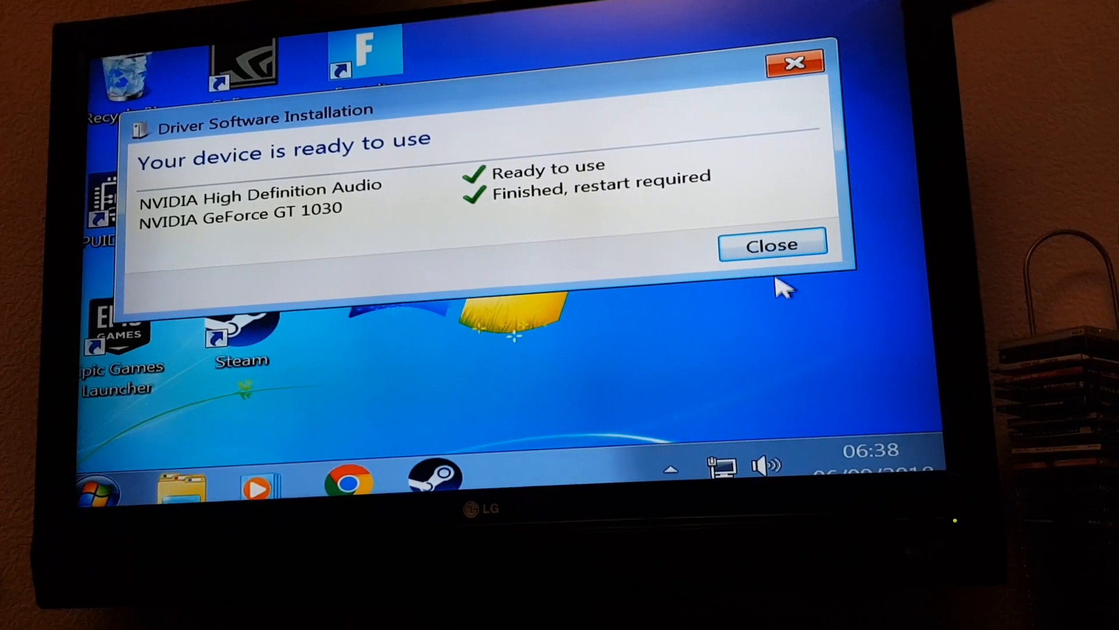
{"action": "left_click", "coordinate": [772, 244]}
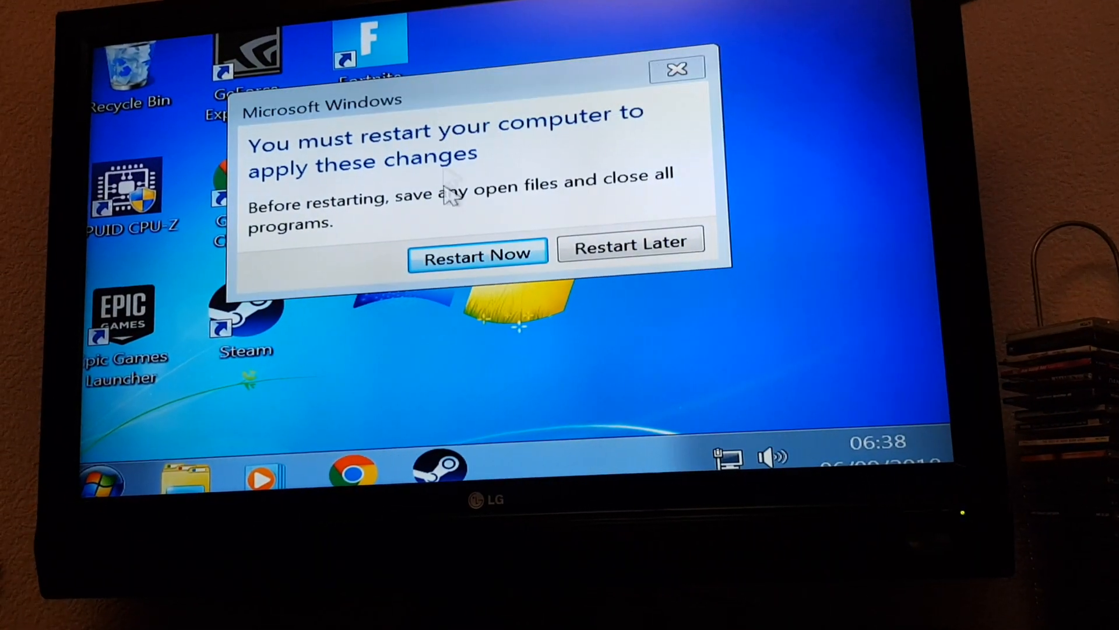
{"action": "left_click", "coordinate": [478, 256]}
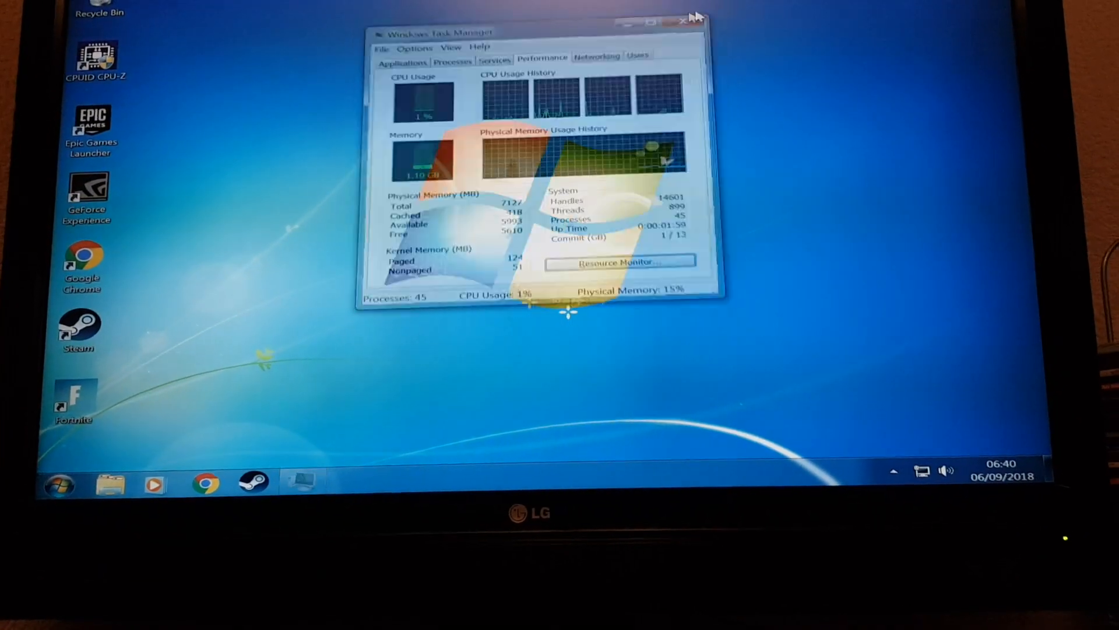
- Close Task Manager's Performance overview to reveal GeForce Experience's updated system specs
{"action": "left_click", "coordinate": [697, 20]}
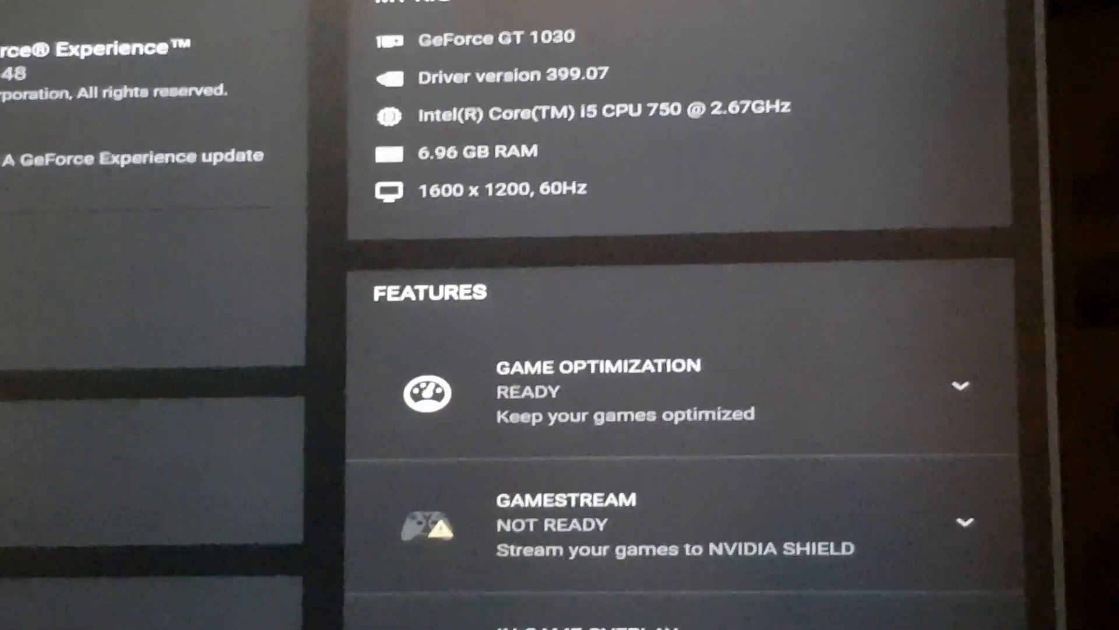
{"action": "scroll", "scroll_direction": "down", "scroll_amount": 3}
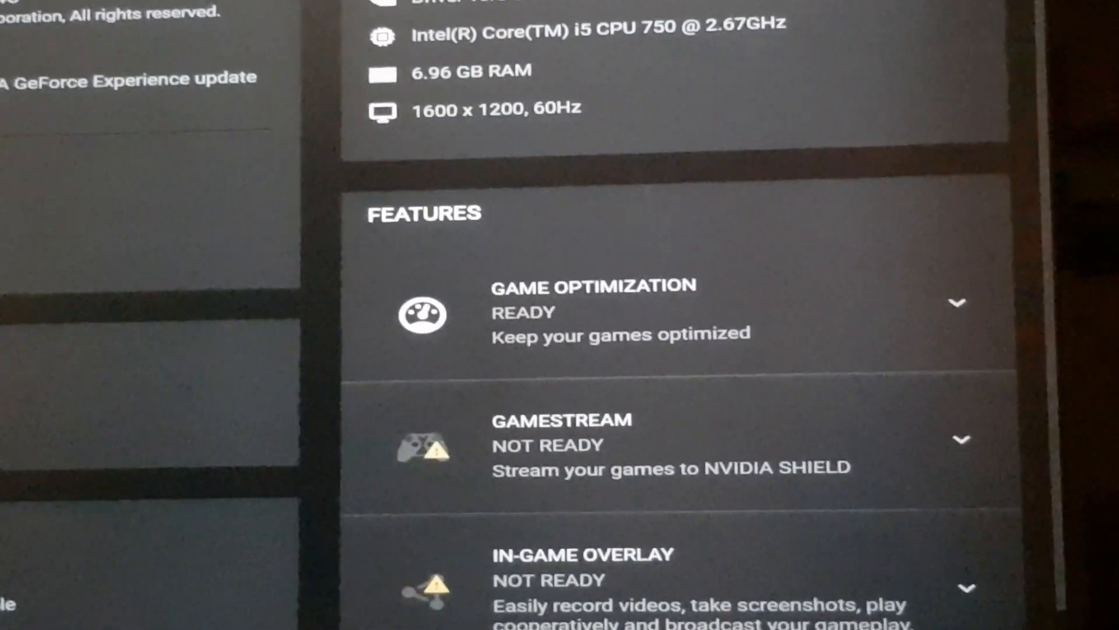